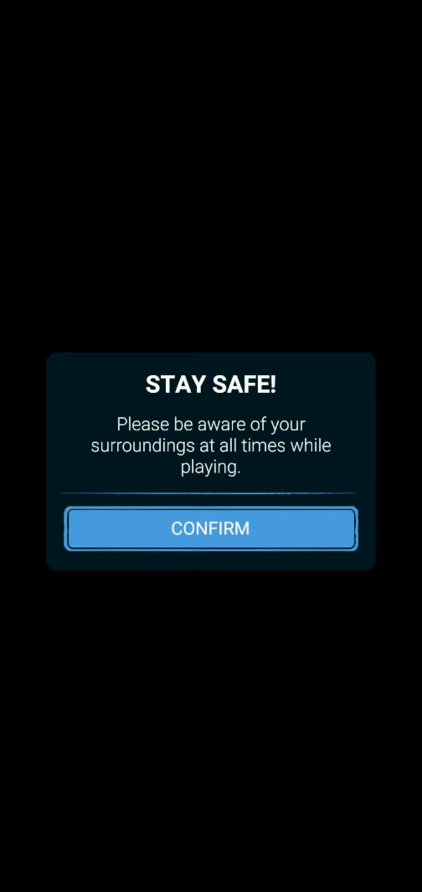
- Confirm the Stay Safe warning and dismiss the Starter Pack offer to reach the map
{"action": "left_click", "coordinate": [211, 527]}
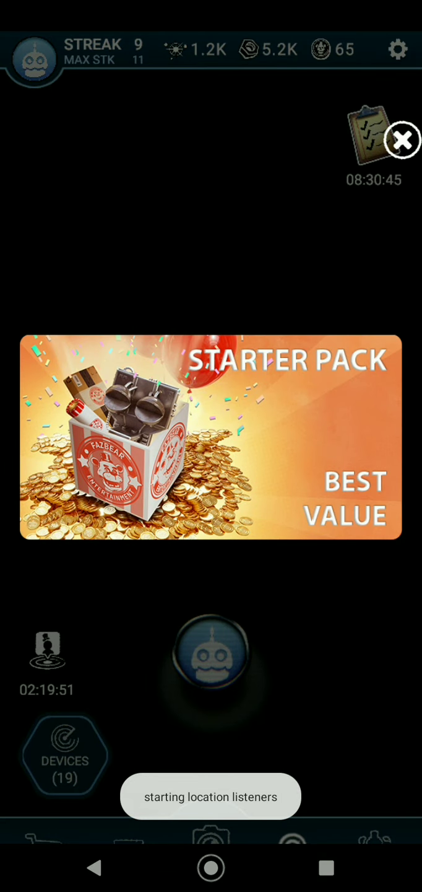
{"action": "left_click", "coordinate": [404, 139]}
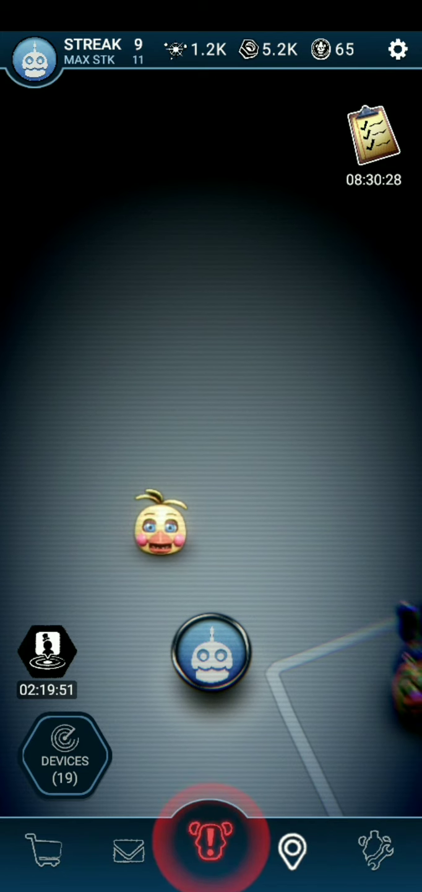
- Enter the Toy Chica AR encounter and search the room with the flashlight until it ends
{"action": "left_click", "coordinate": [210, 850]}
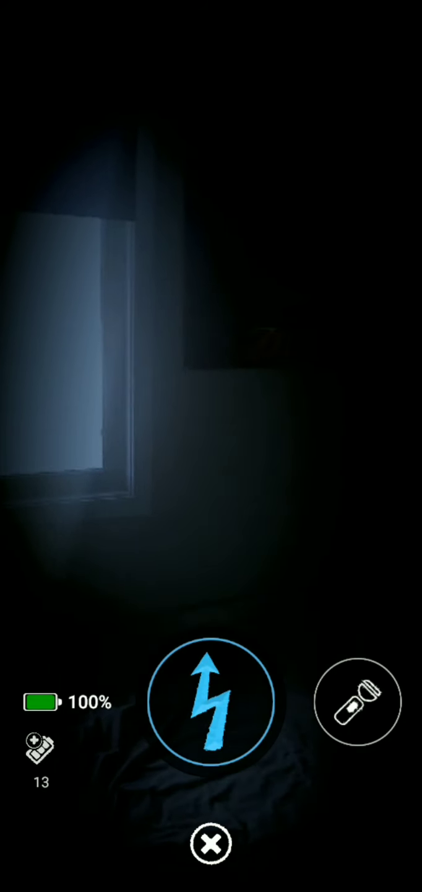
{"action": "left_click", "coordinate": [358, 704]}
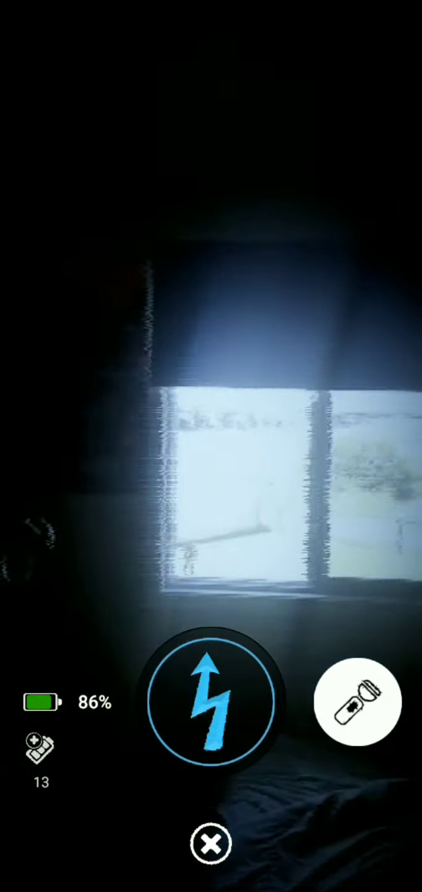
{"action": "left_click", "coordinate": [358, 701]}
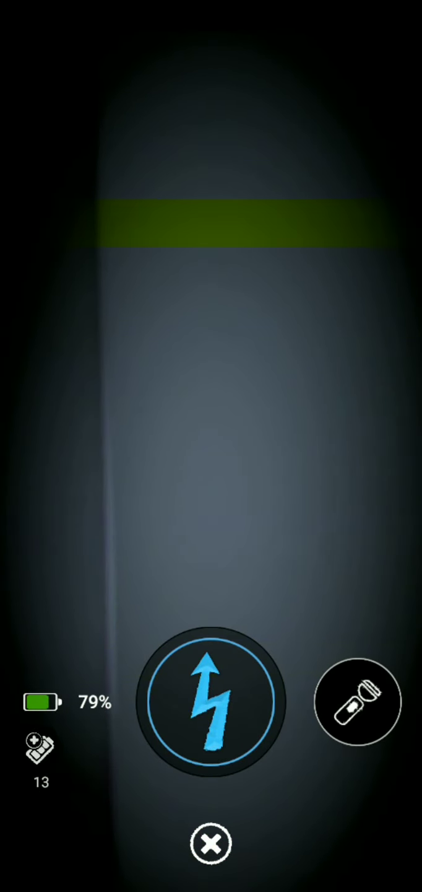
{"action": "left_click", "coordinate": [357, 702]}
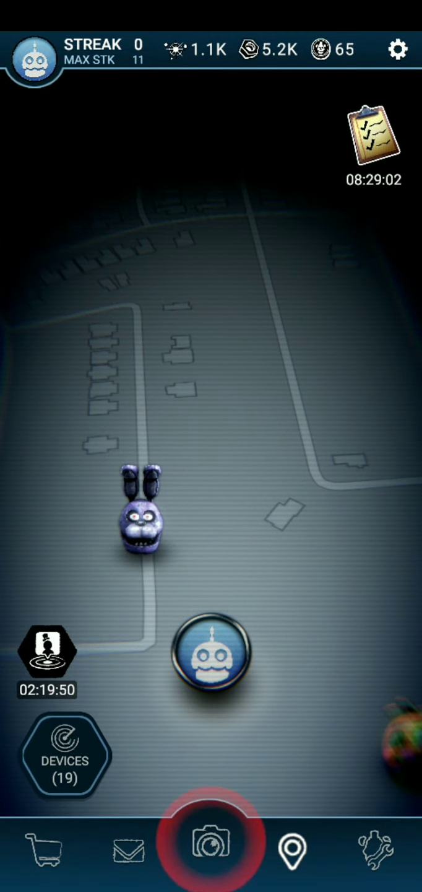
- Bring up the AR camera view to start the next encounter
{"action": "left_click", "coordinate": [210, 848]}
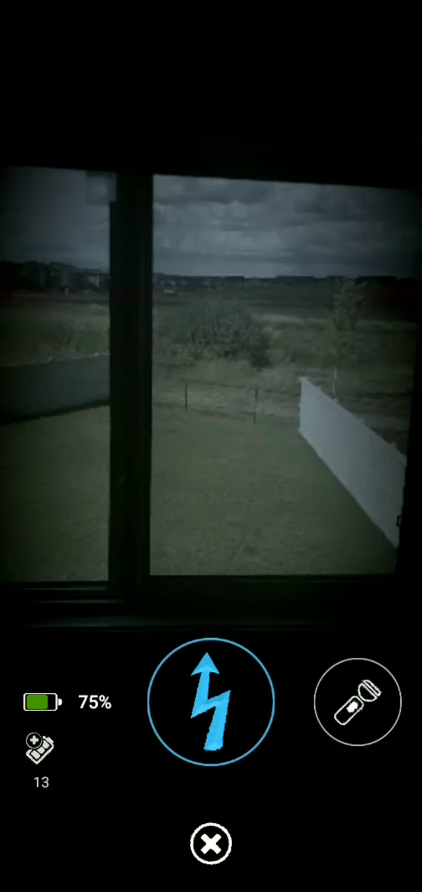
- Use the flashlight to find and defeat the animatronic, raising the streak to 1
{"action": "left_click", "coordinate": [358, 703]}
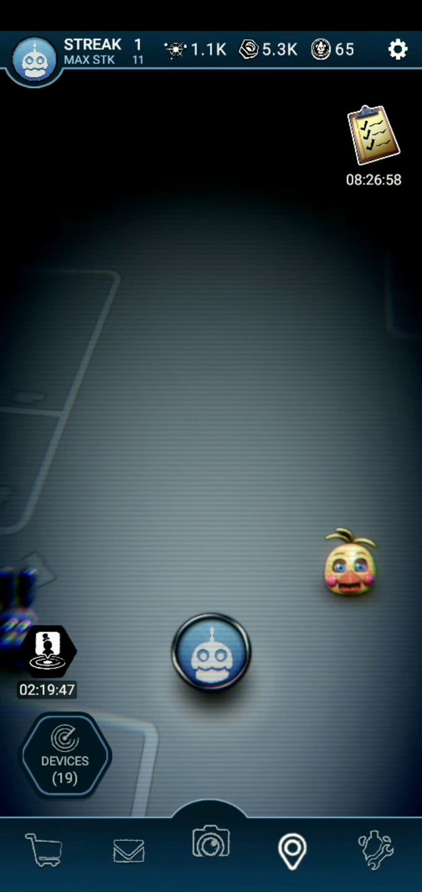
- Answer the Toy Chica alert and light up the dark room with the flashlight
{"action": "left_click", "coordinate": [211, 849]}
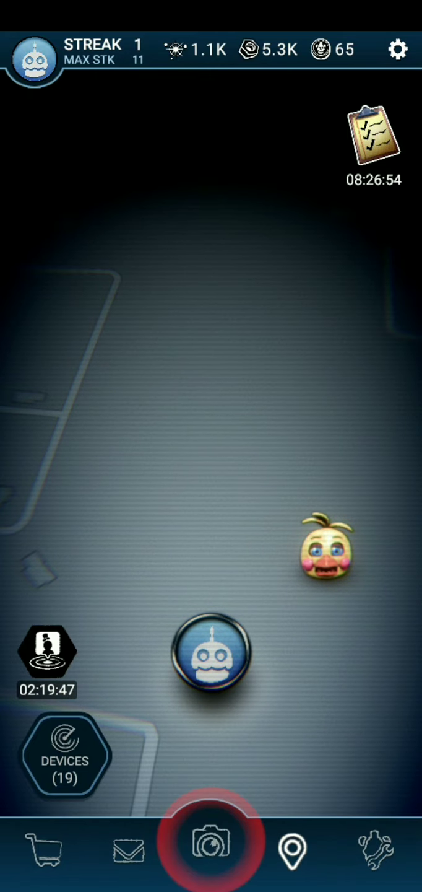
{"action": "left_click", "coordinate": [210, 843]}
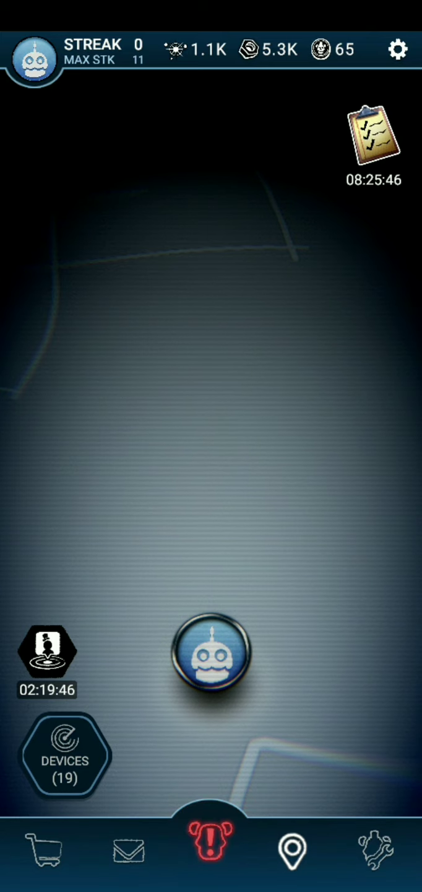
{"action": "left_click", "coordinate": [210, 654]}
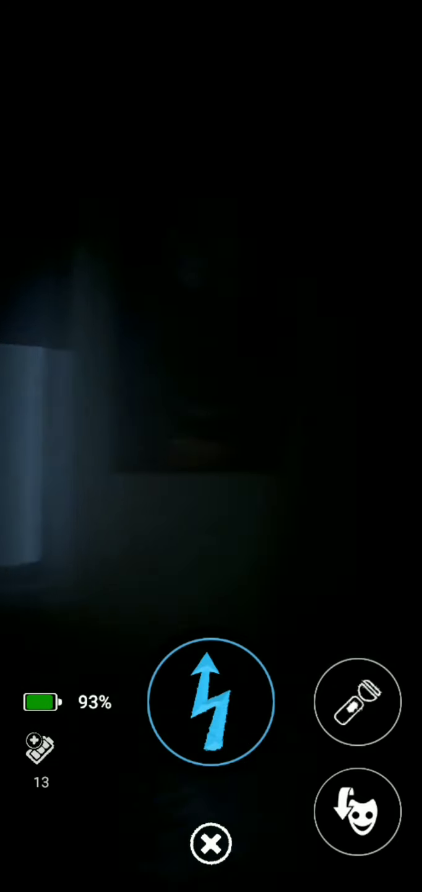
{"action": "left_click", "coordinate": [357, 701]}
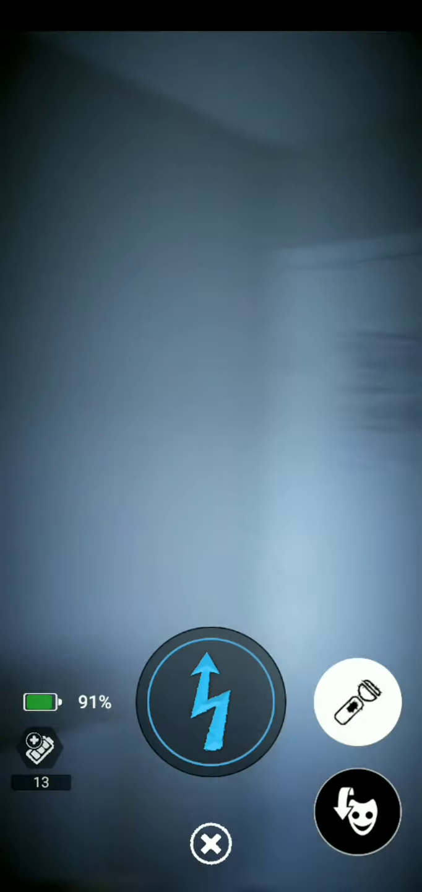
{"action": "left_click", "coordinate": [357, 701]}
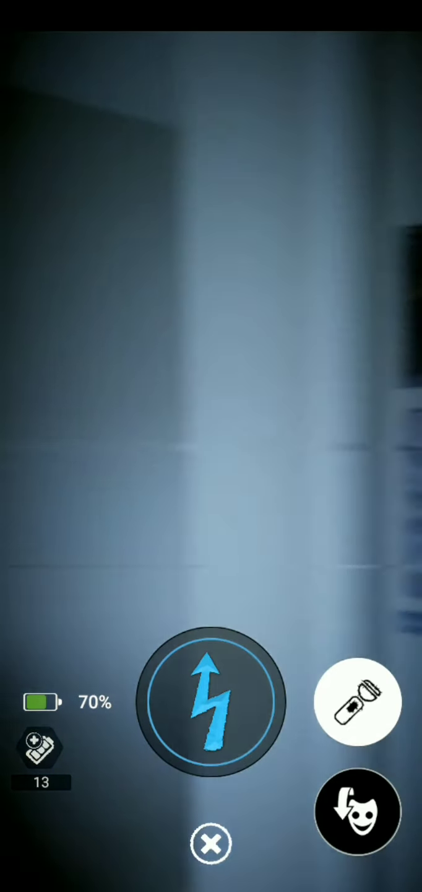
- Defeat Toy Chica, collect the remnant and return to the map with parts at 5.4K
{"action": "left_click", "coordinate": [357, 702]}
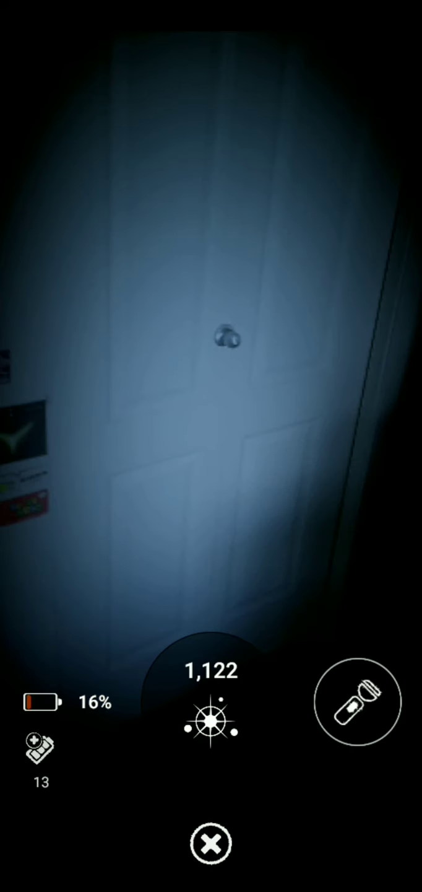
{"action": "left_click", "coordinate": [210, 843]}
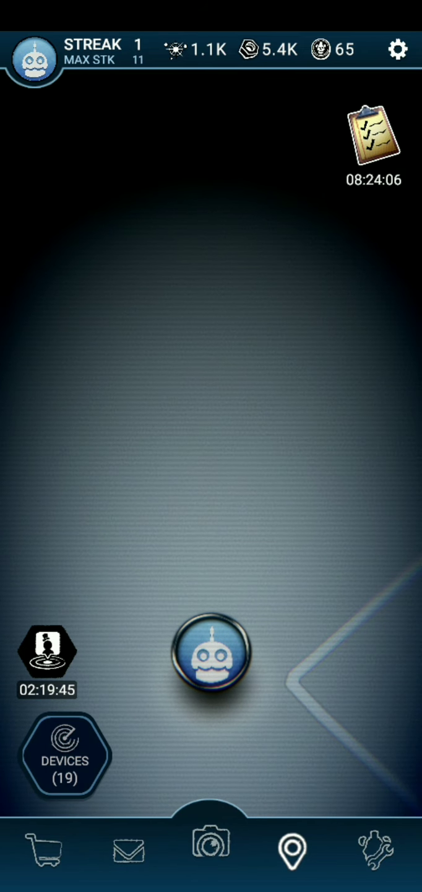
- Use a Radio Jammer from the owned devices list, starting its two-minute timer
{"action": "left_click", "coordinate": [64, 755]}
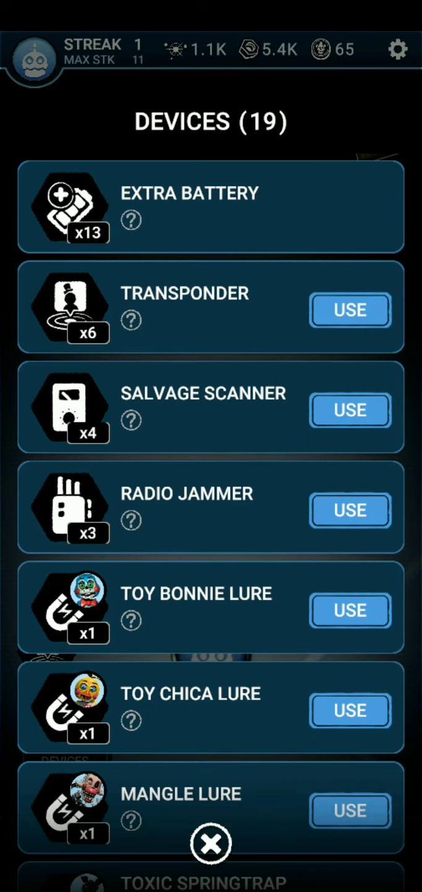
{"action": "left_click", "coordinate": [210, 842]}
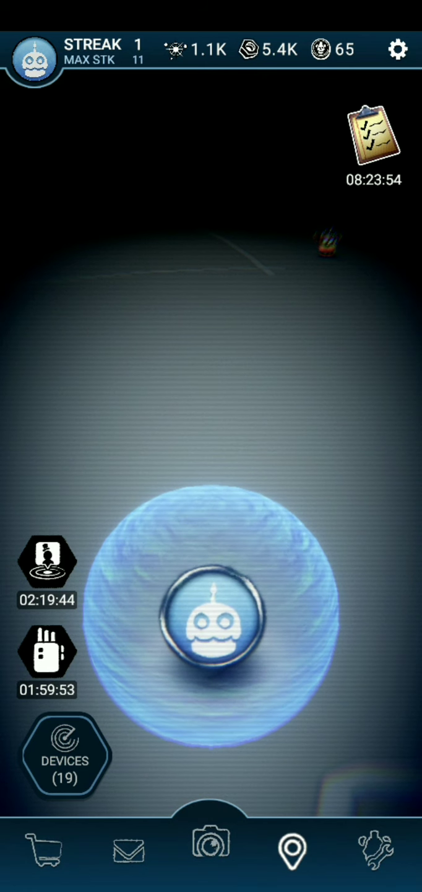
- Browse from the Workshop to the shop's Devices section listing Radio Jammer for 225 coins
{"action": "left_click", "coordinate": [372, 850]}
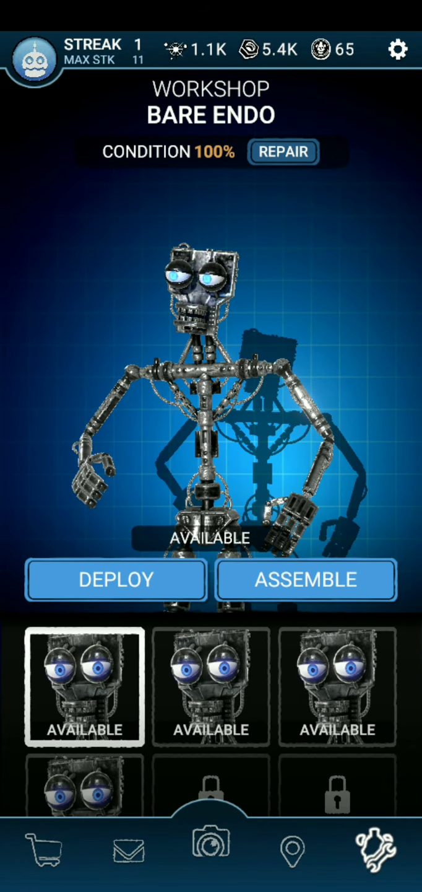
{"action": "left_click", "coordinate": [42, 851]}
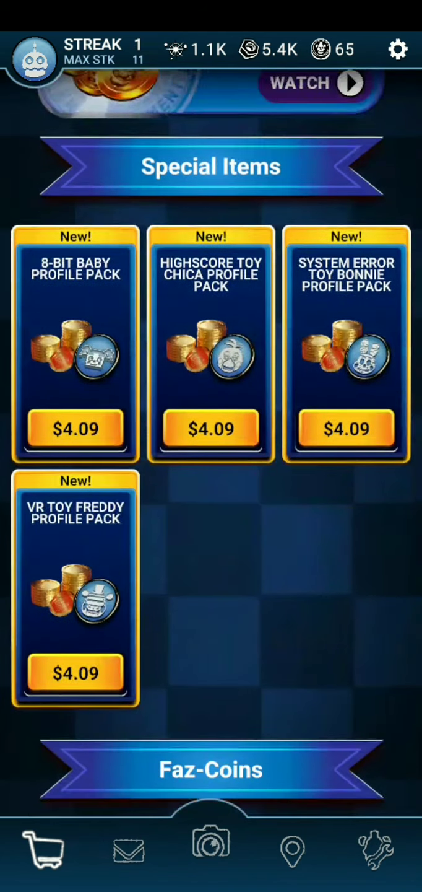
{"action": "scroll", "scroll_direction": "down", "scroll_amount": 3}
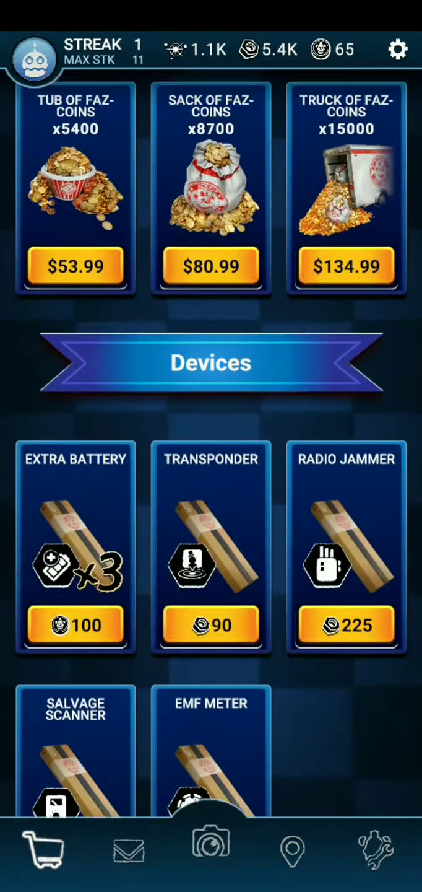